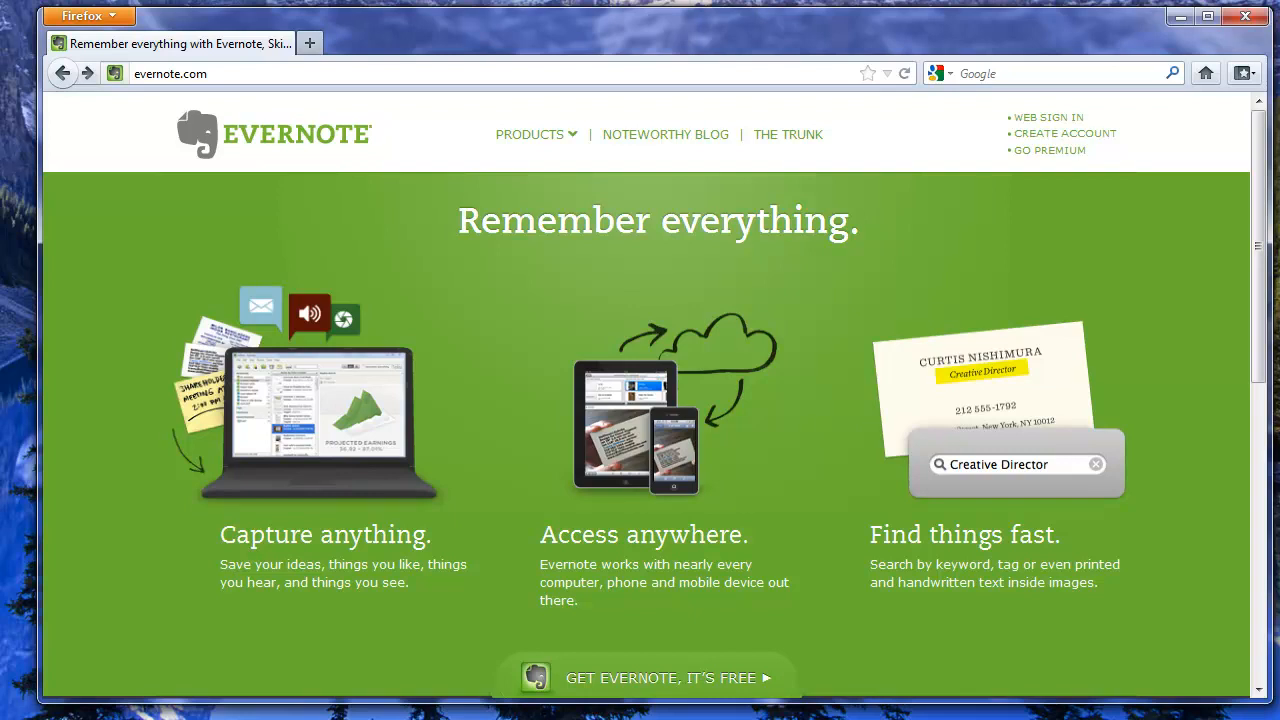
mouse_move(448, 274)
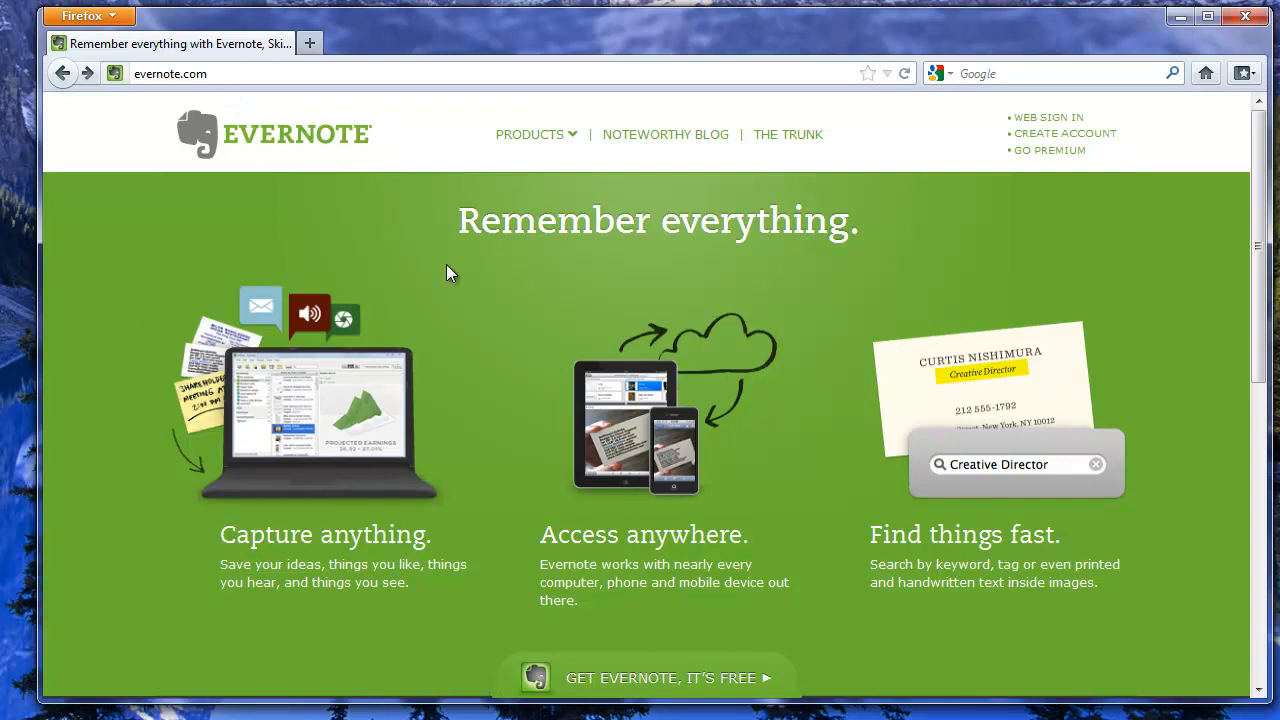
mouse_move(696, 678)
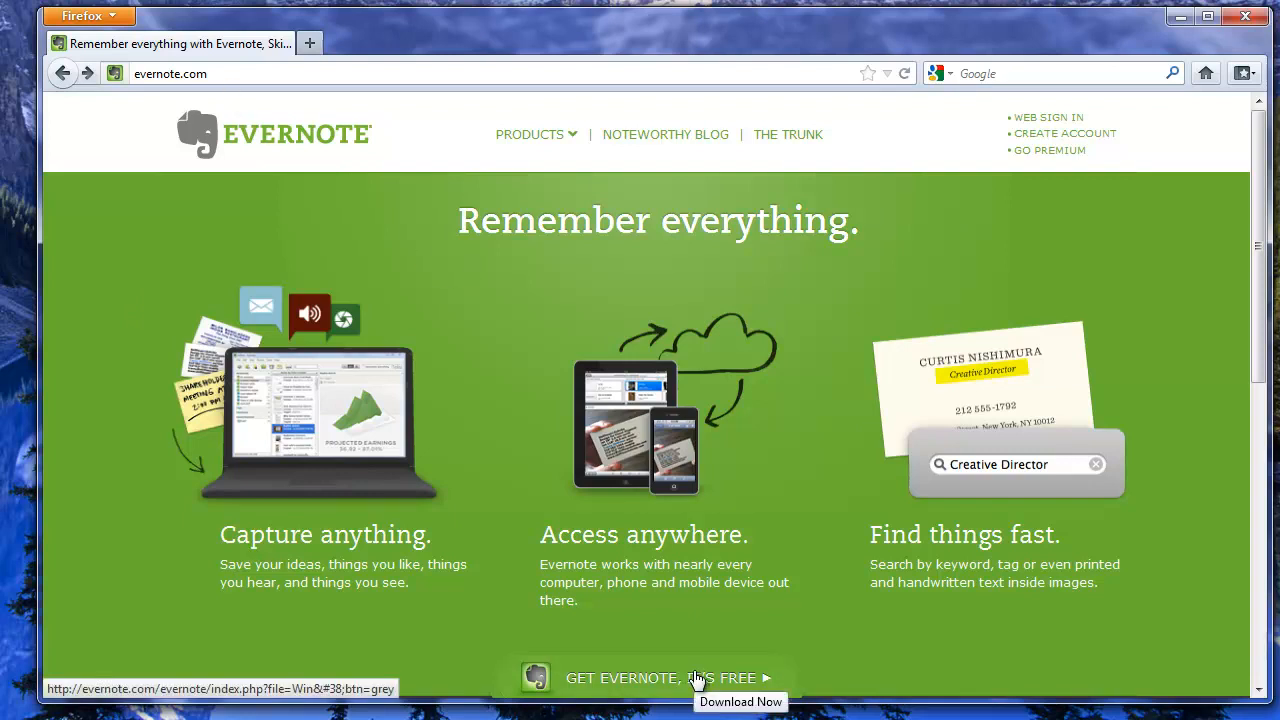
- Start the Evernote for Windows installer download and choose Save File
click(662, 678)
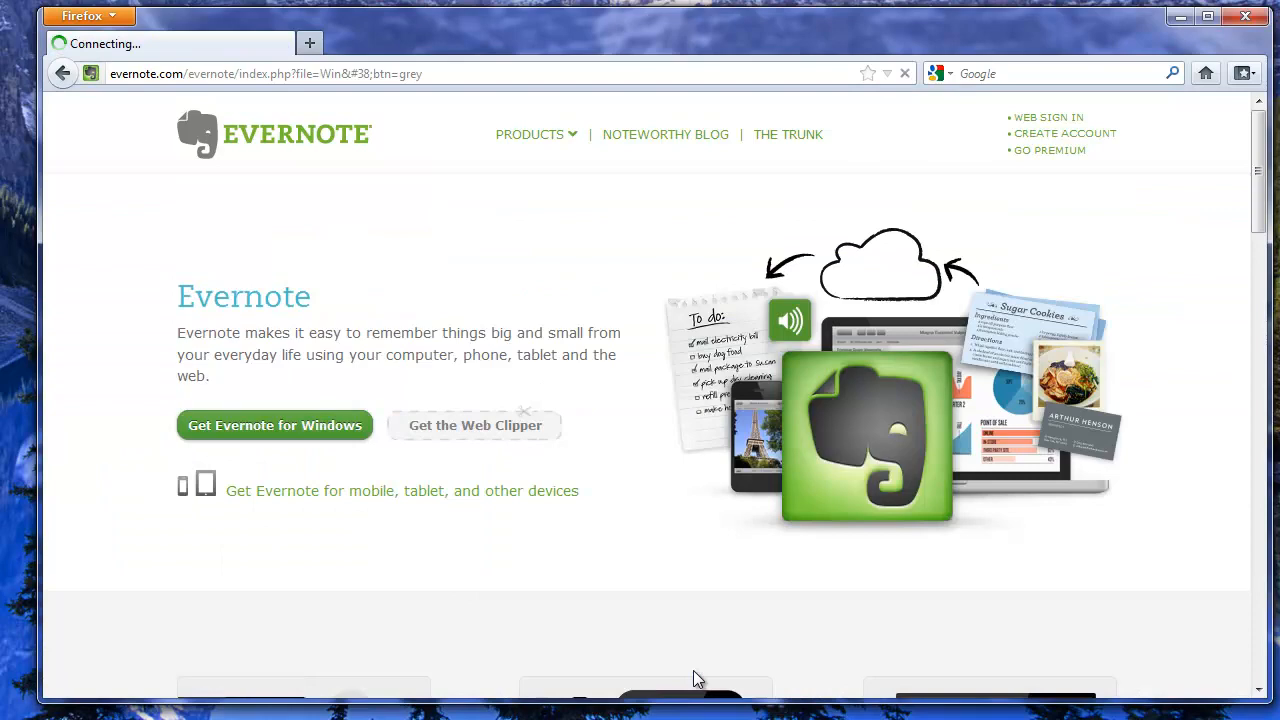
click(276, 424)
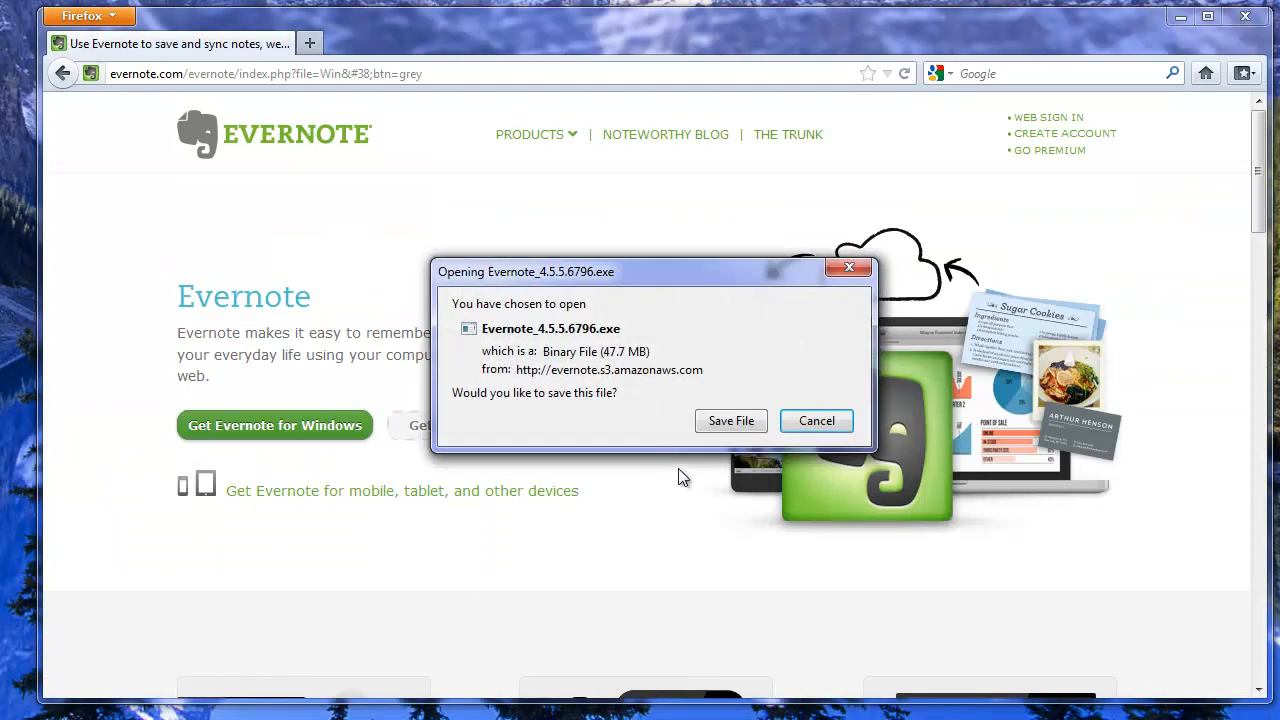
click(816, 420)
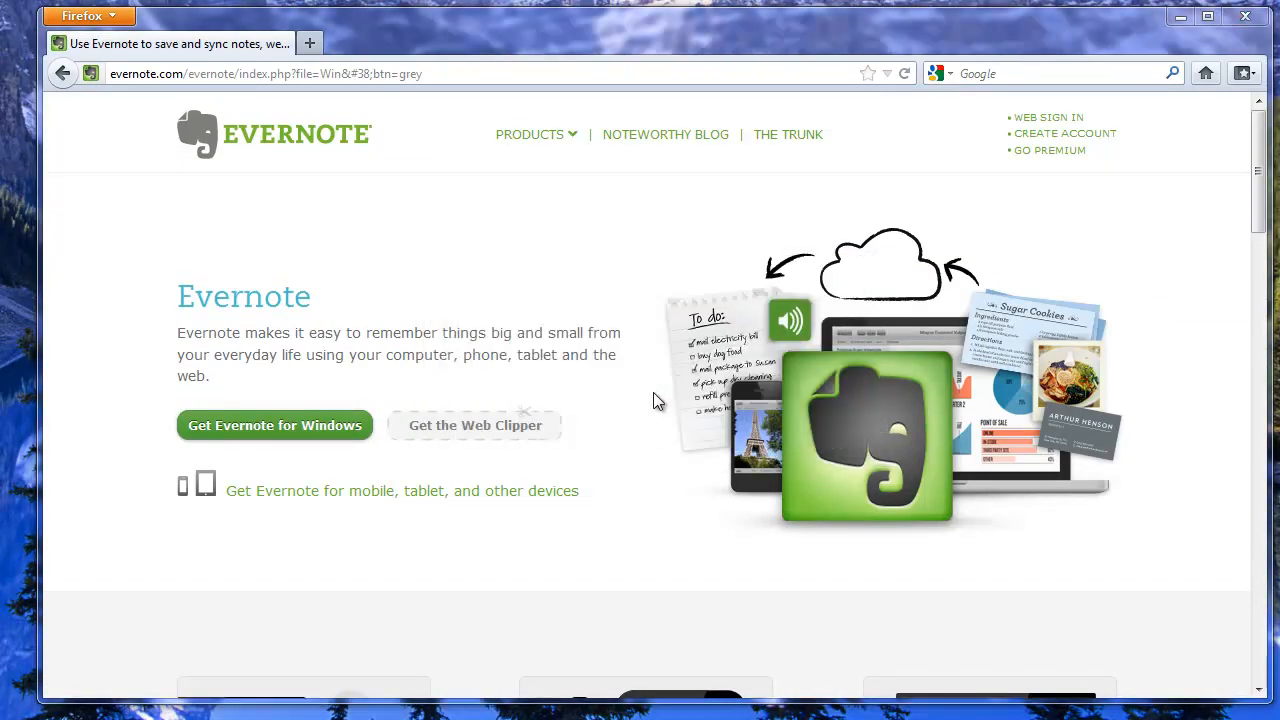
- Save the Evernote 4.5.5 installer (47.7 MB) into the Downloads folder
click(274, 424)
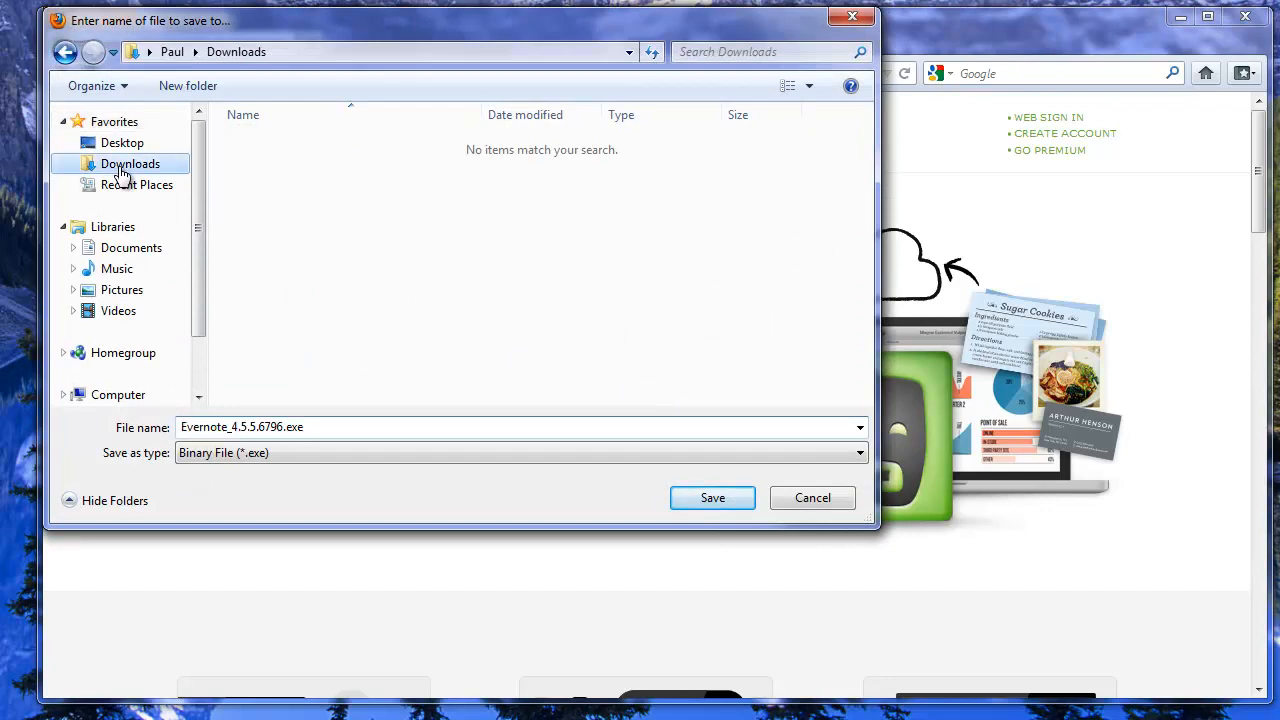
click(712, 496)
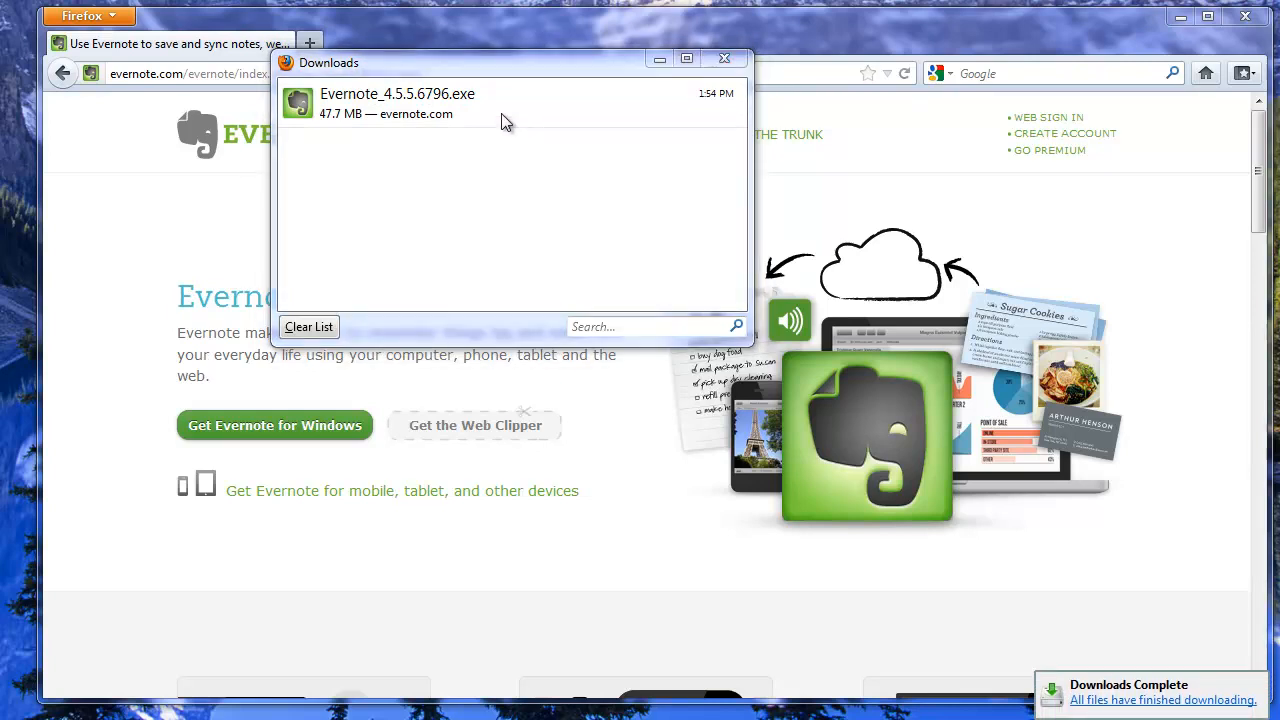
- Show Evernote_4.5.5.6796.exe in its containing folder and close the Downloads list
right_click(396, 100)
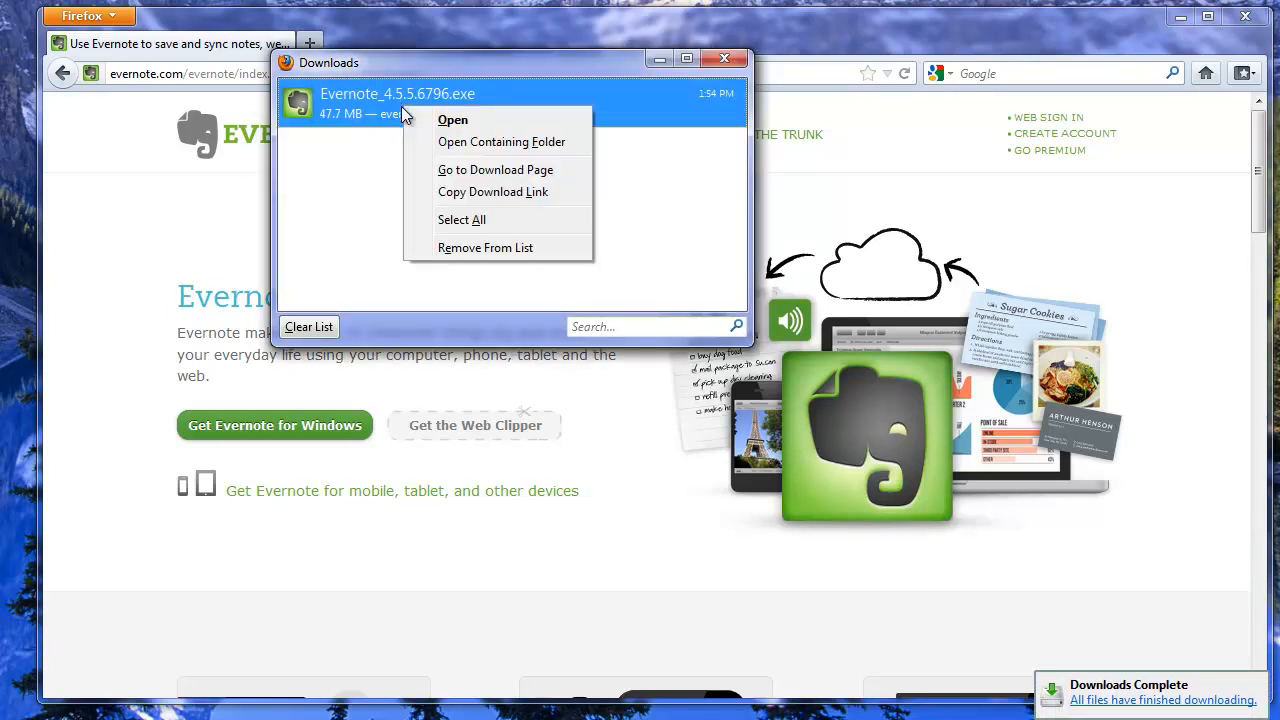
click(710, 114)
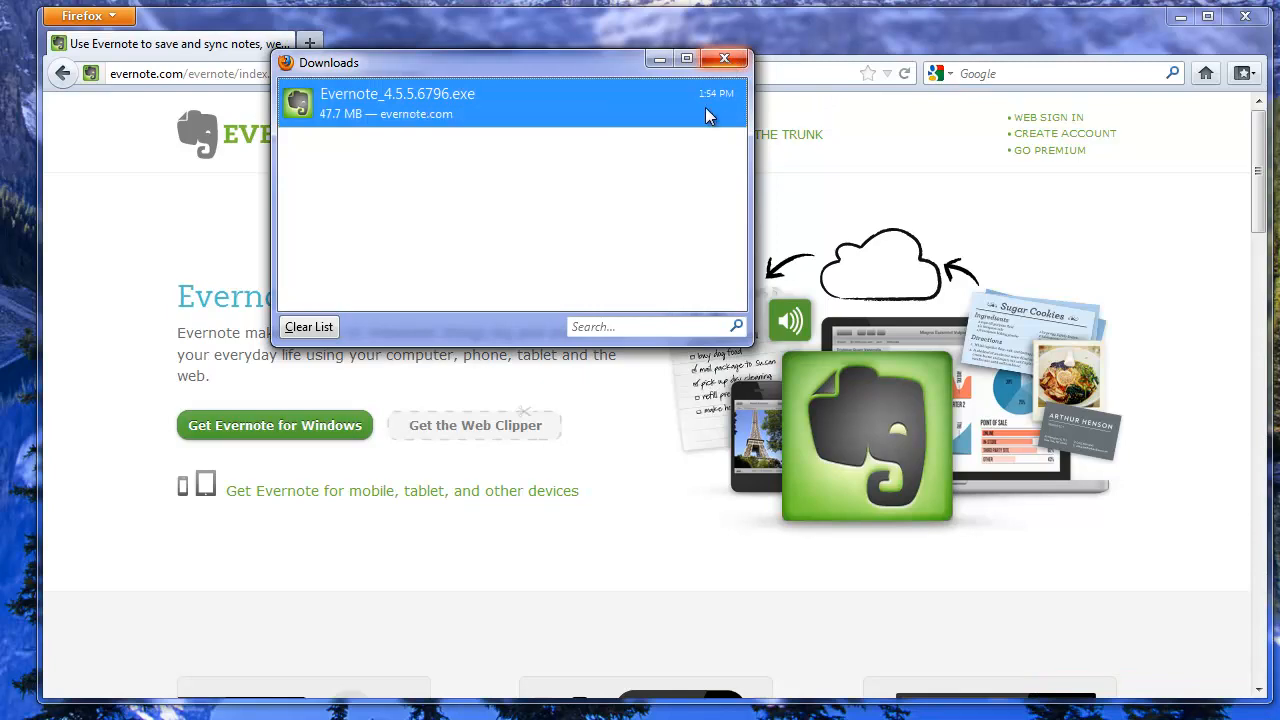
click(724, 62)
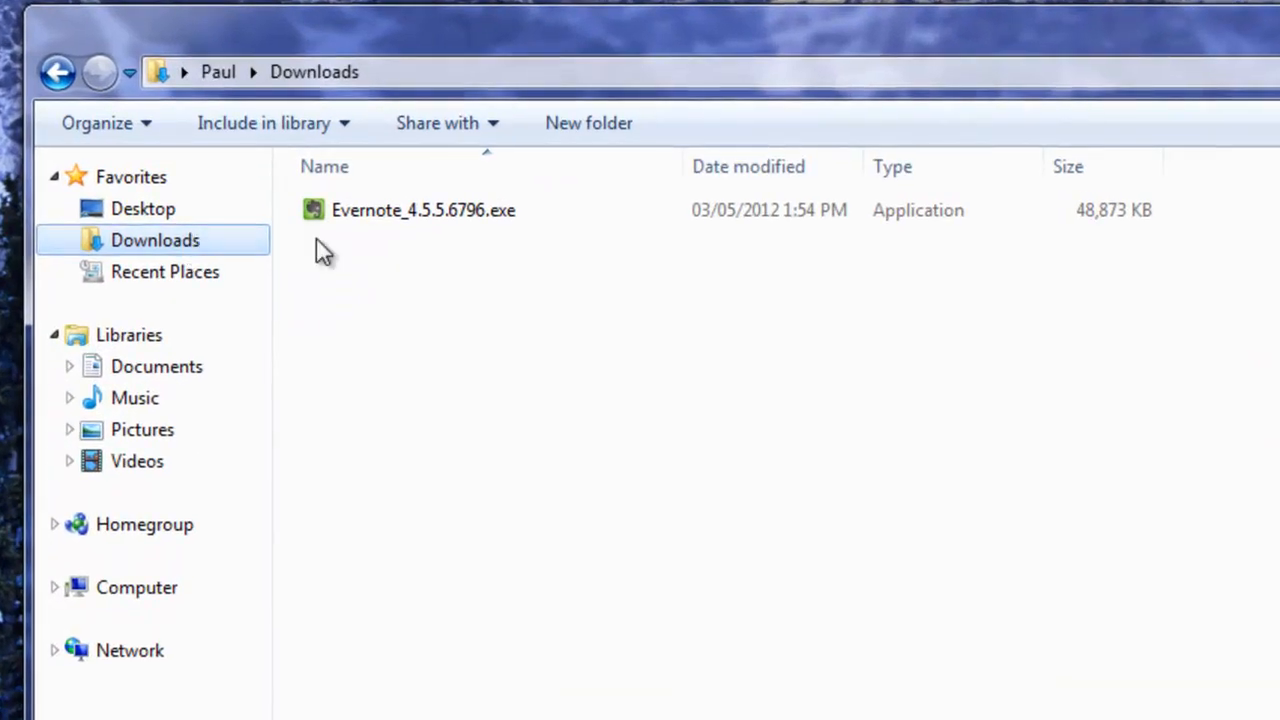
- Run Evernote_4.5.5.6796.exe with 'Always ask before opening' unticked, then close Explorer
click(424, 210)
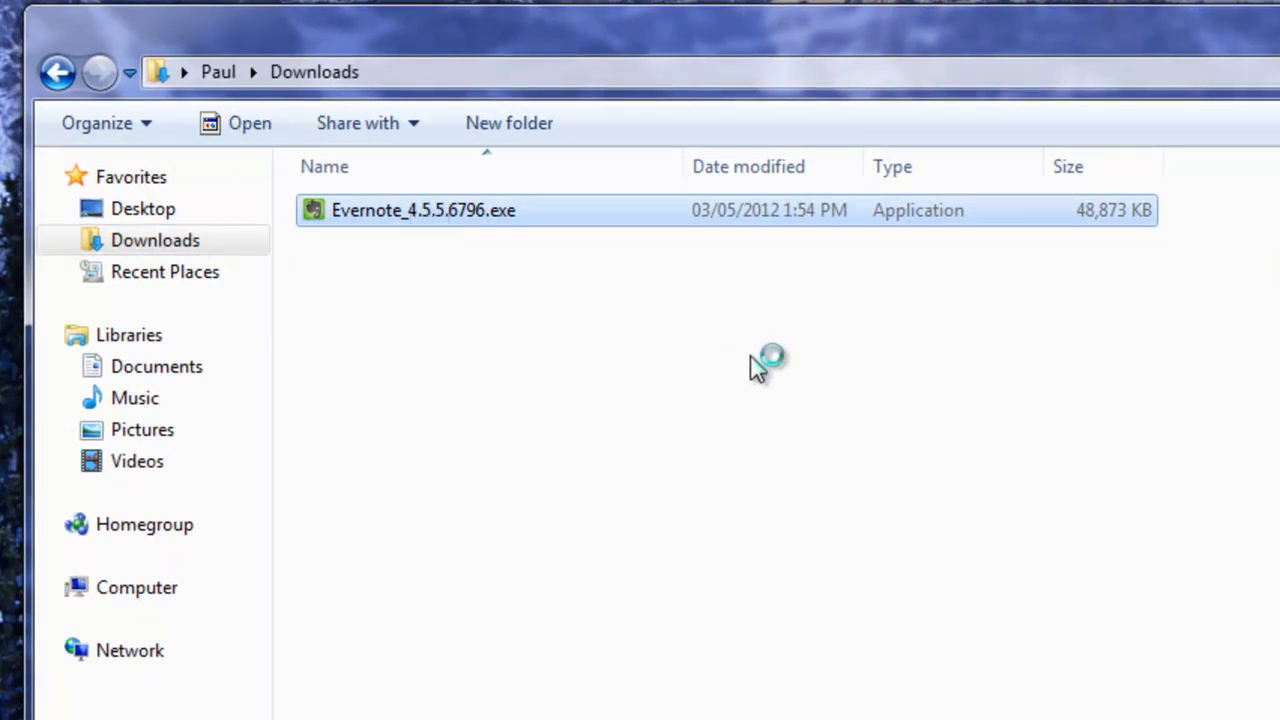
double_click(424, 210)
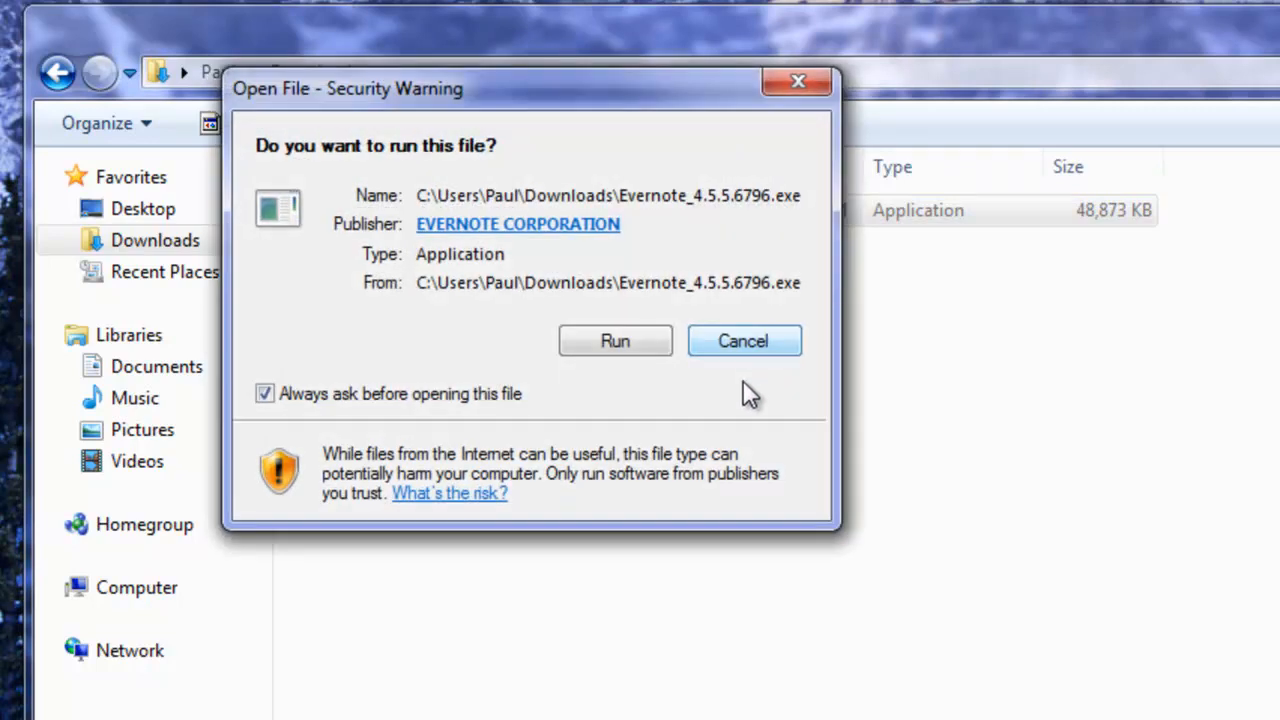
click(264, 392)
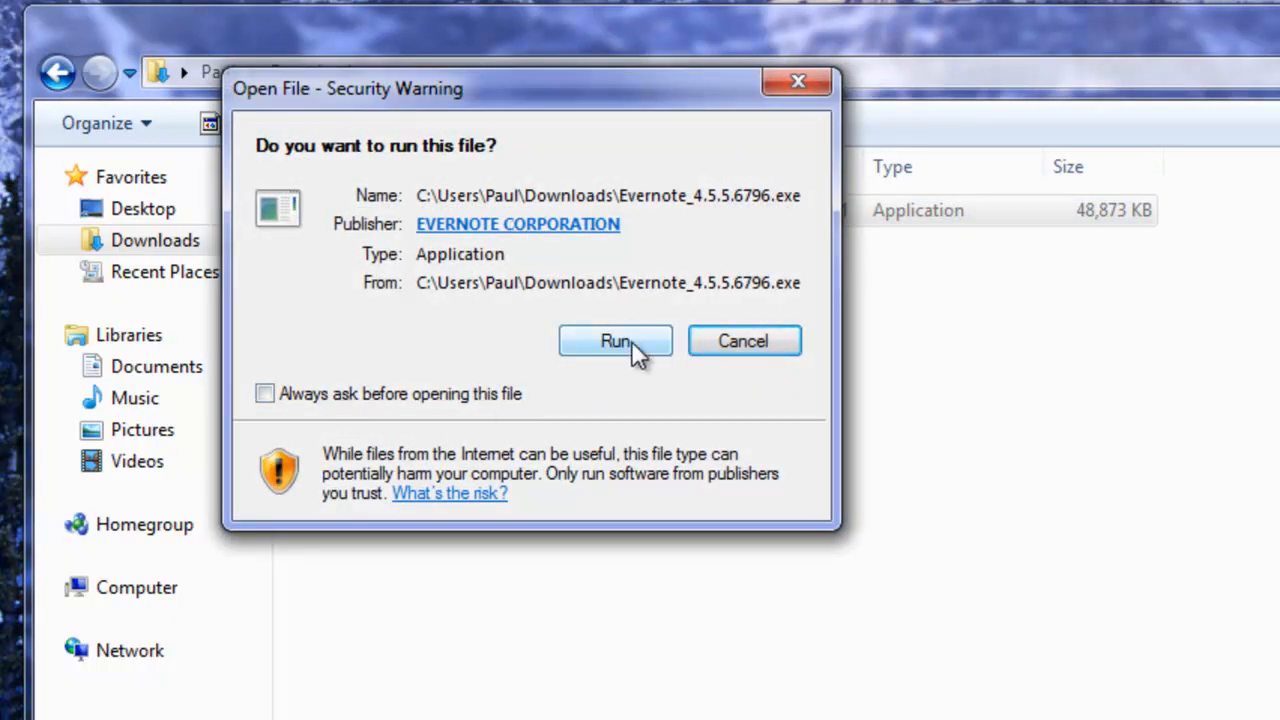
click(616, 340)
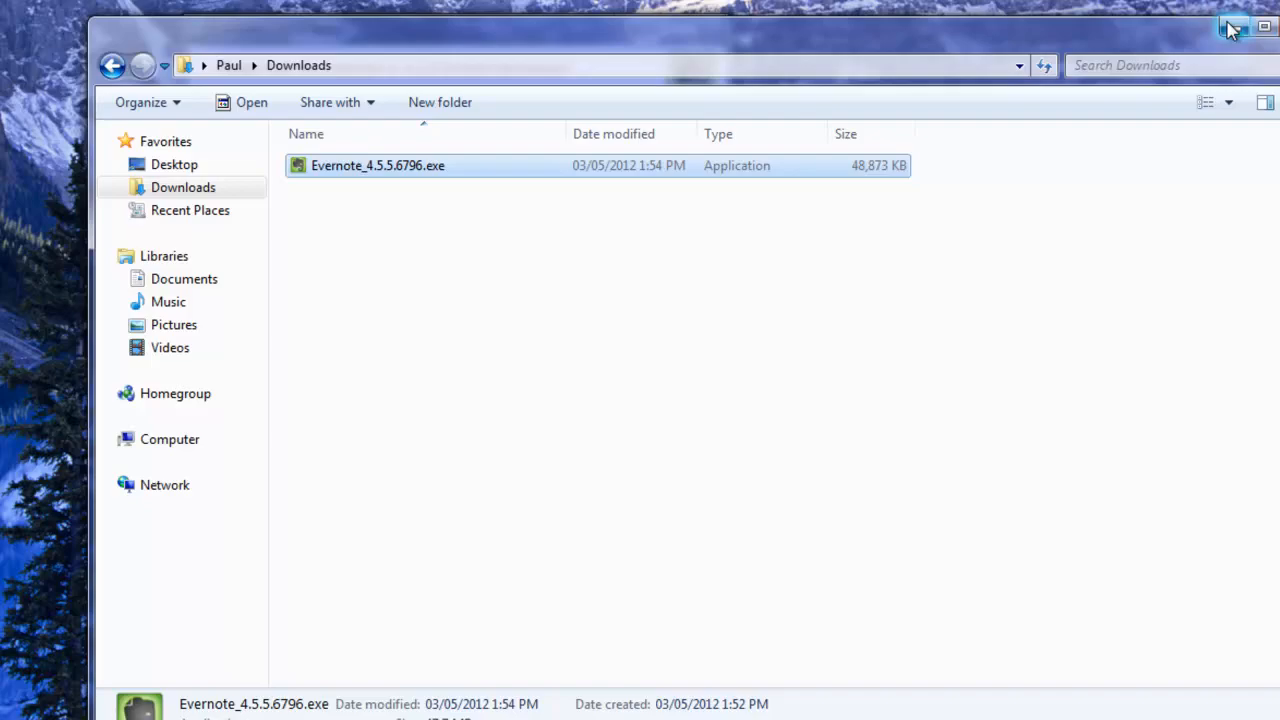
double_click(378, 164)
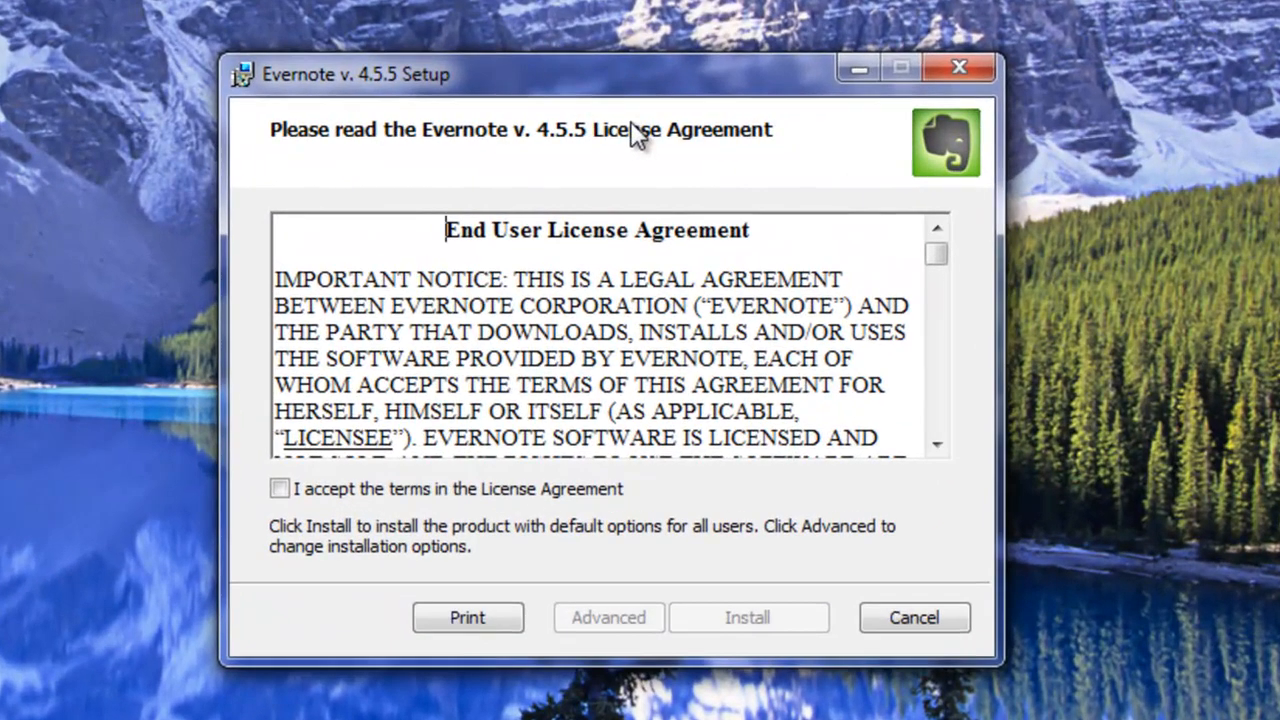
- Accept the license agreement, install Evernote v4.5.5 and finish the wizard
scroll(down, 3)
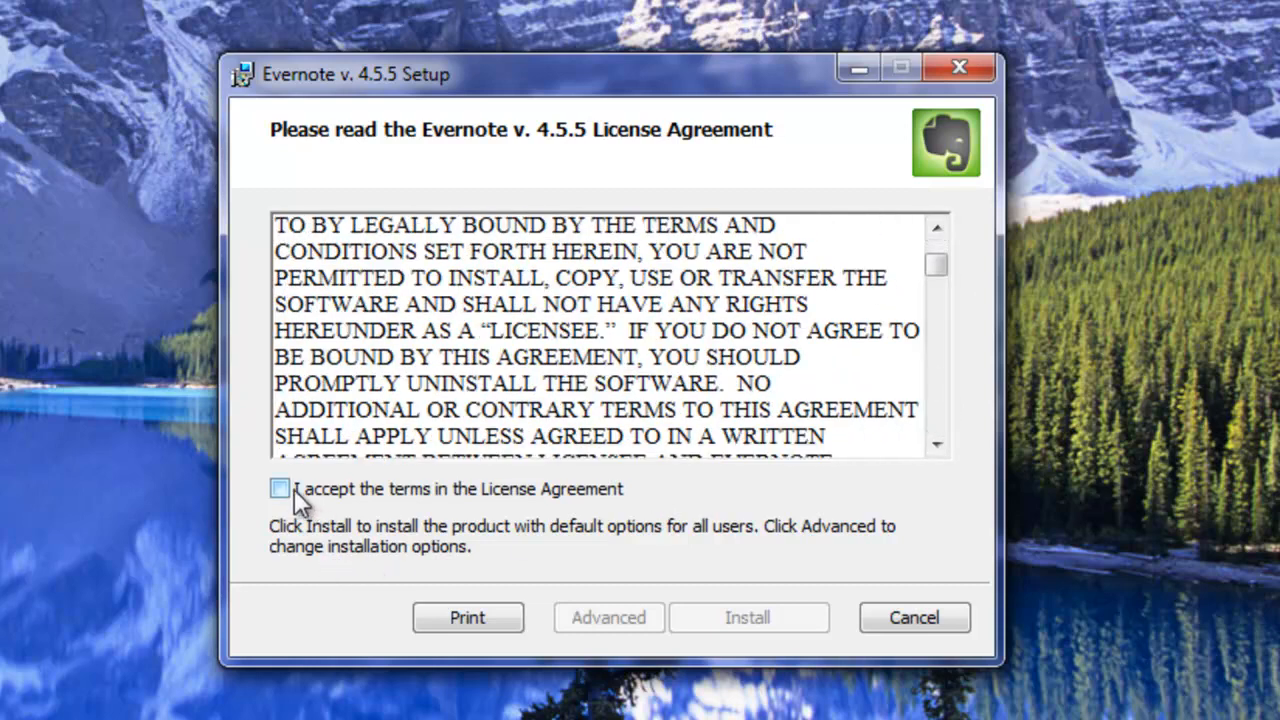
click(280, 488)
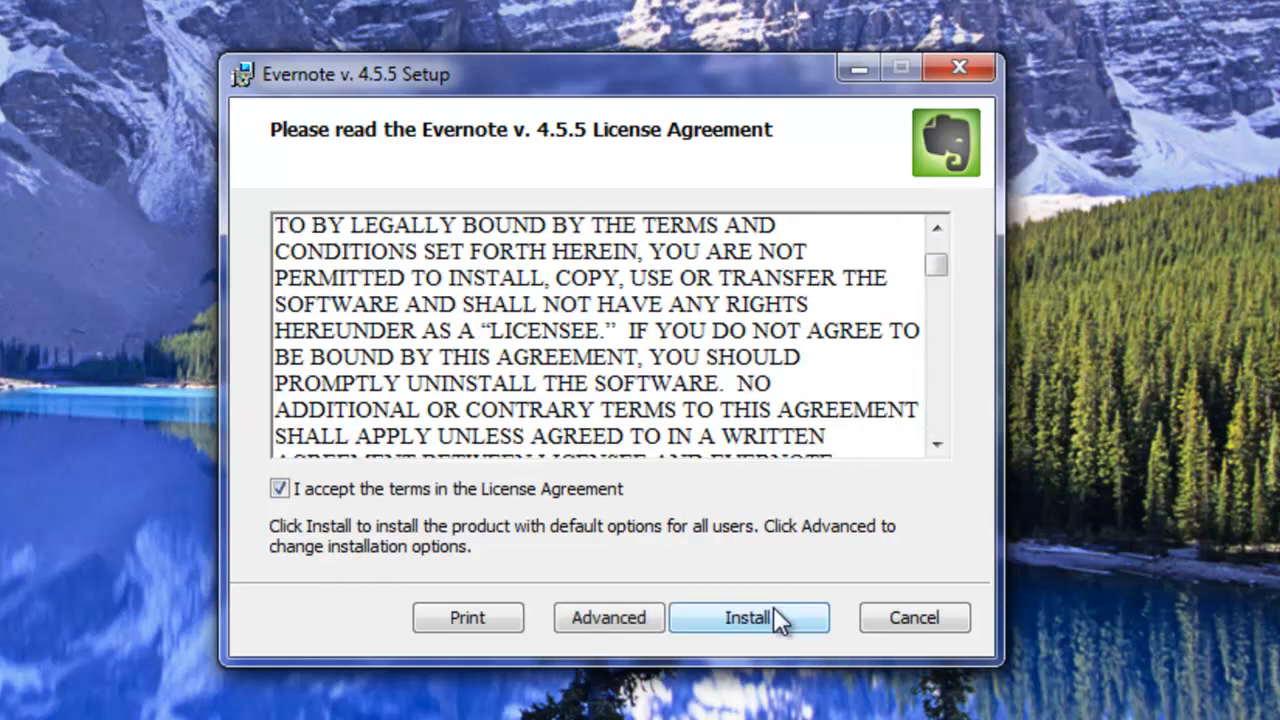
click(748, 616)
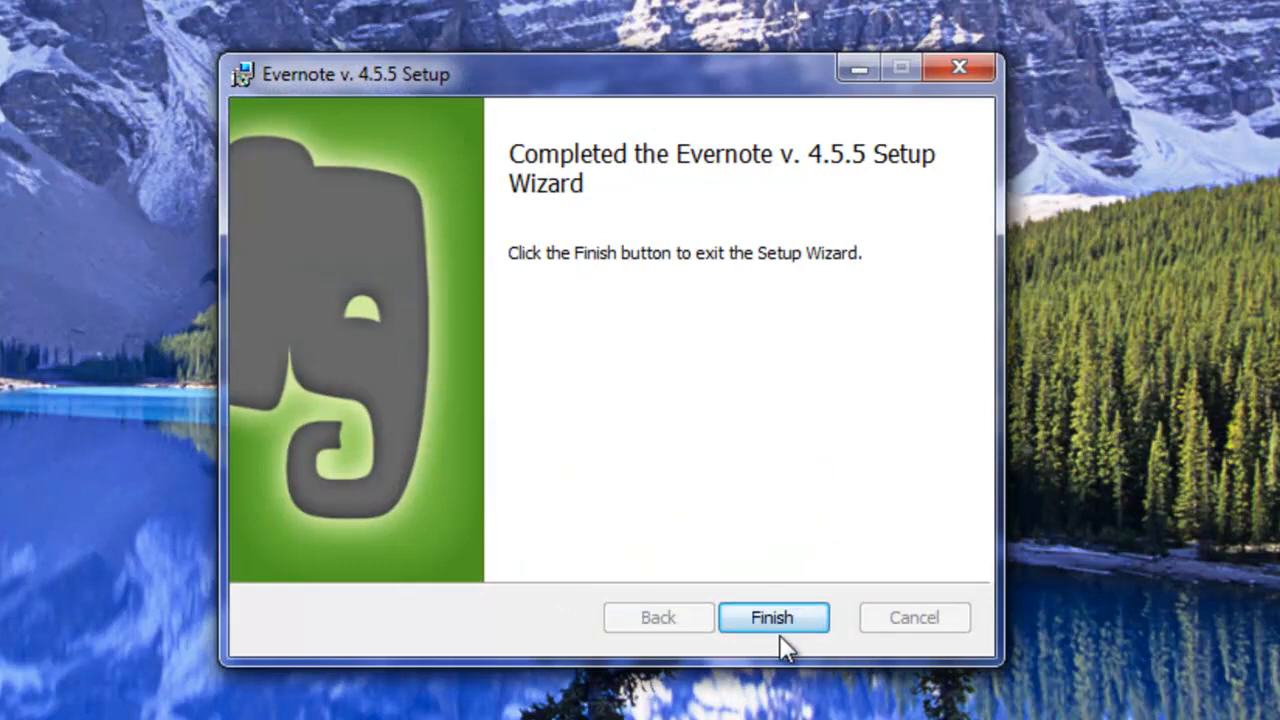
click(772, 616)
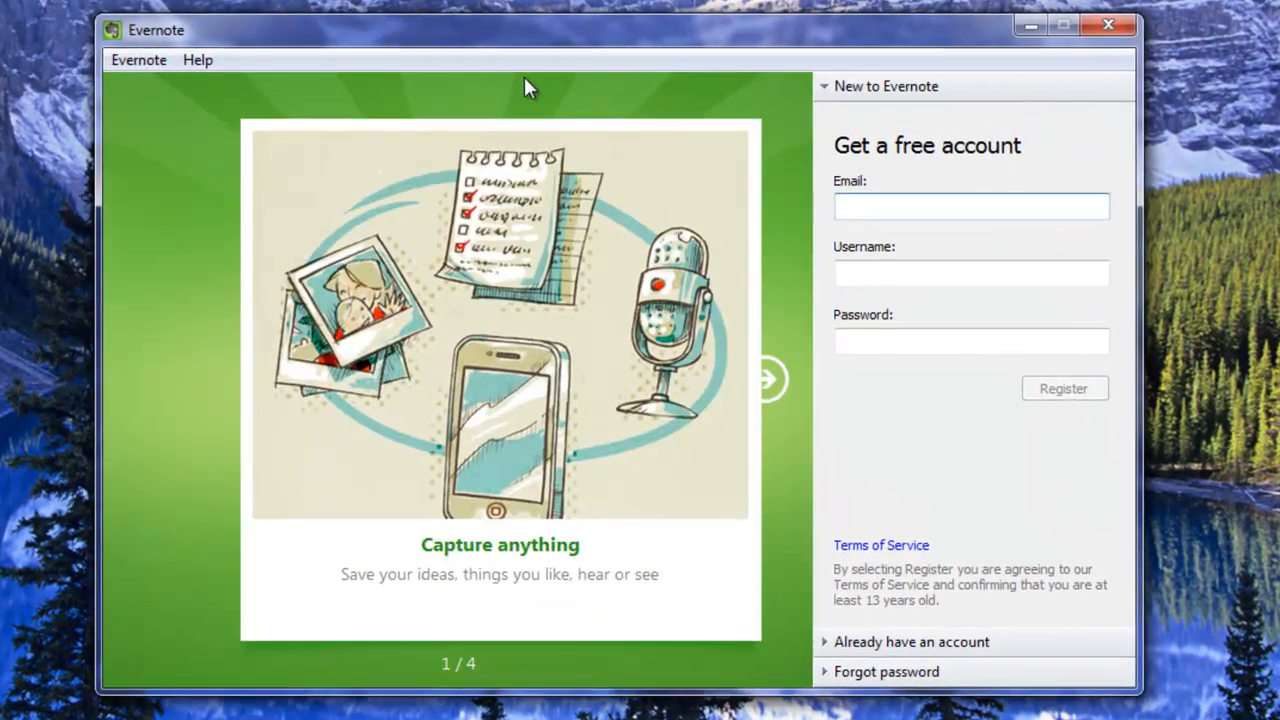
- Advance the welcome slides and expand 'Already have an account'
click(768, 380)
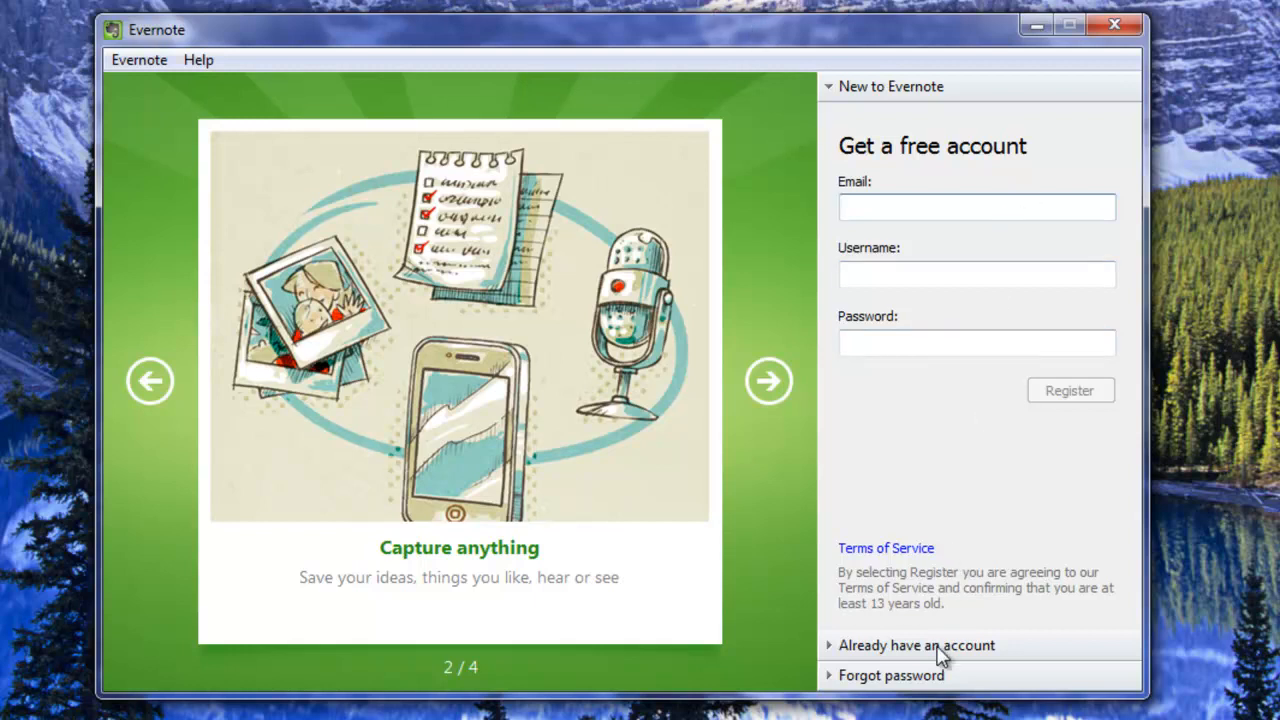
click(916, 644)
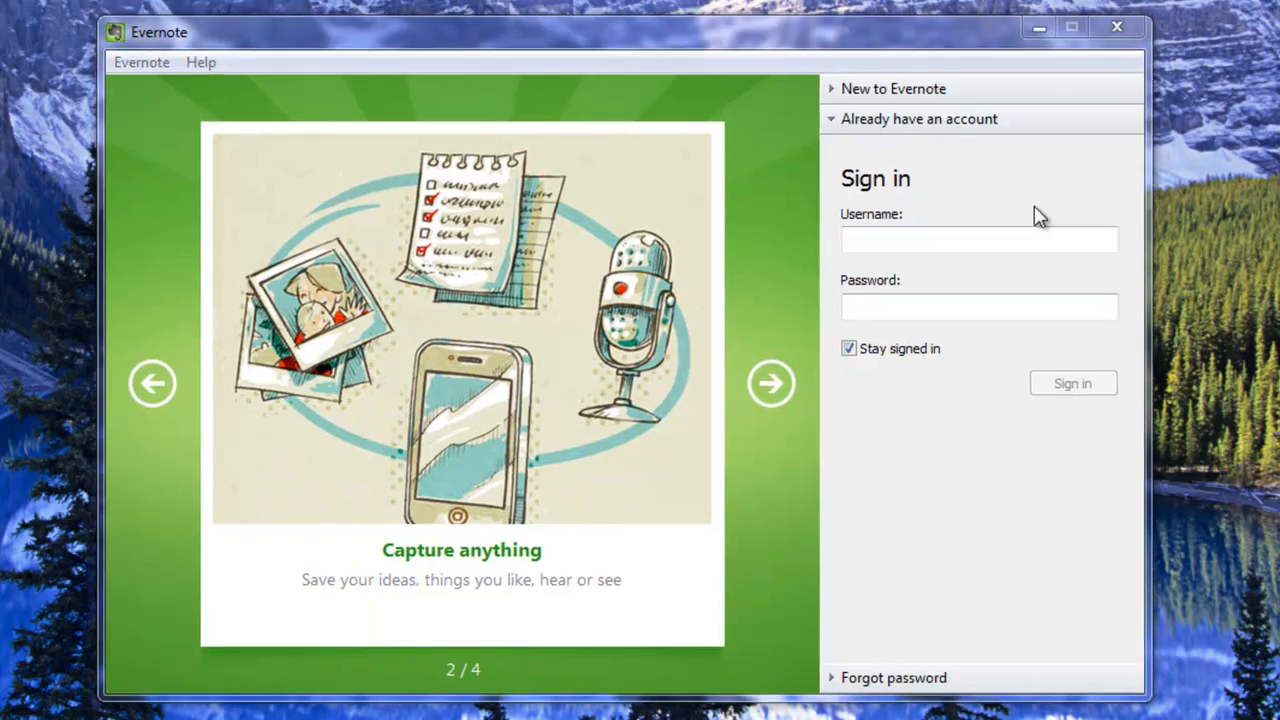
- Sign in as 'BigByteTech' with the account password and let Evernote start syncing
click(978, 240)
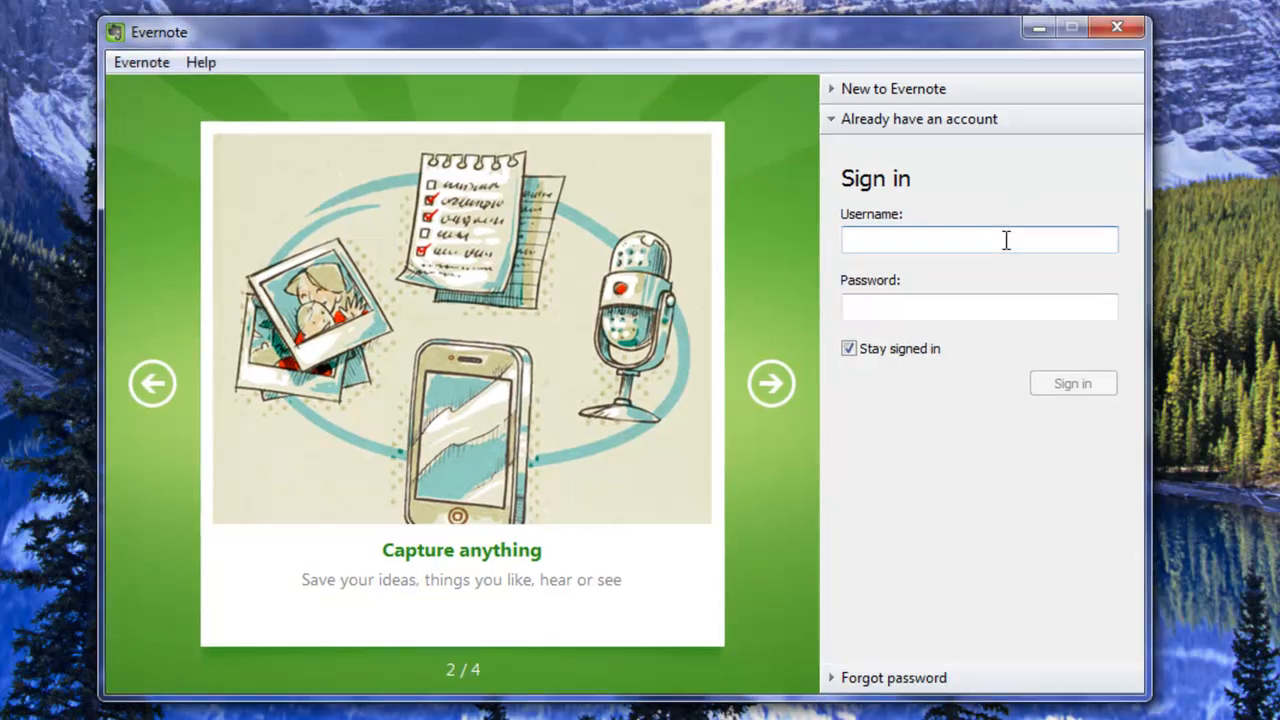
text(B)
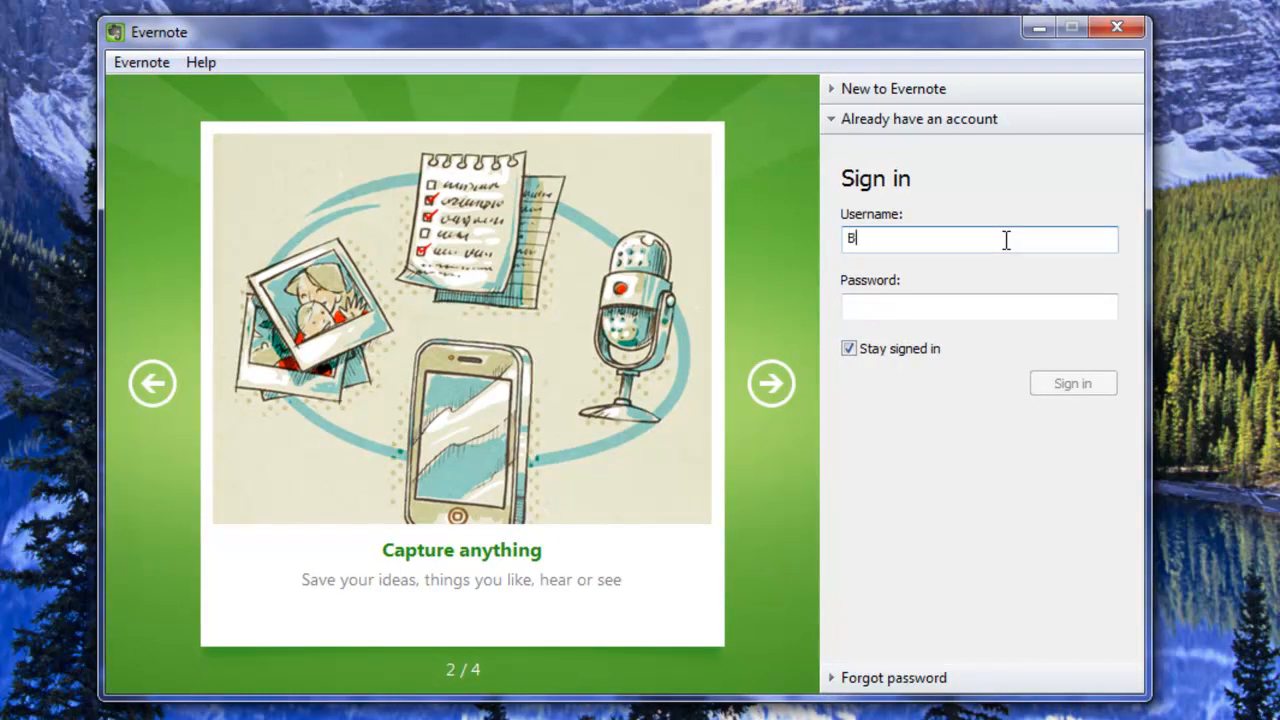
text(igByte)
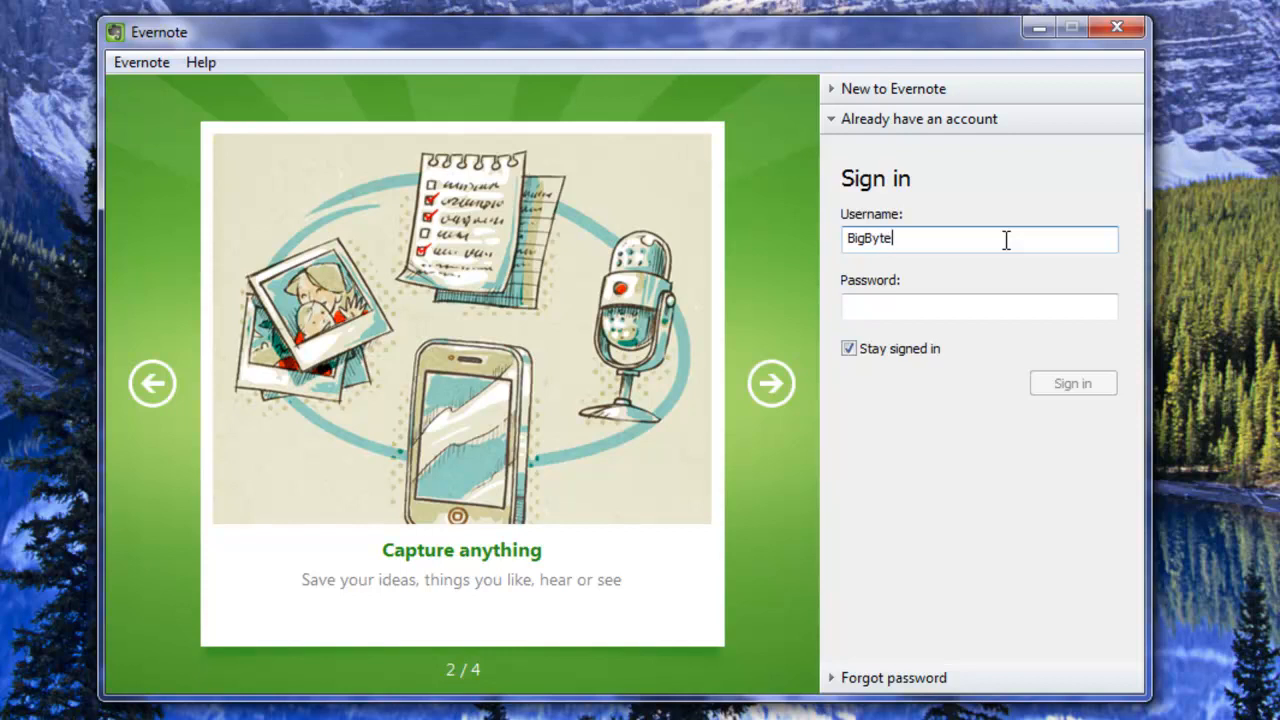
text(Tech)
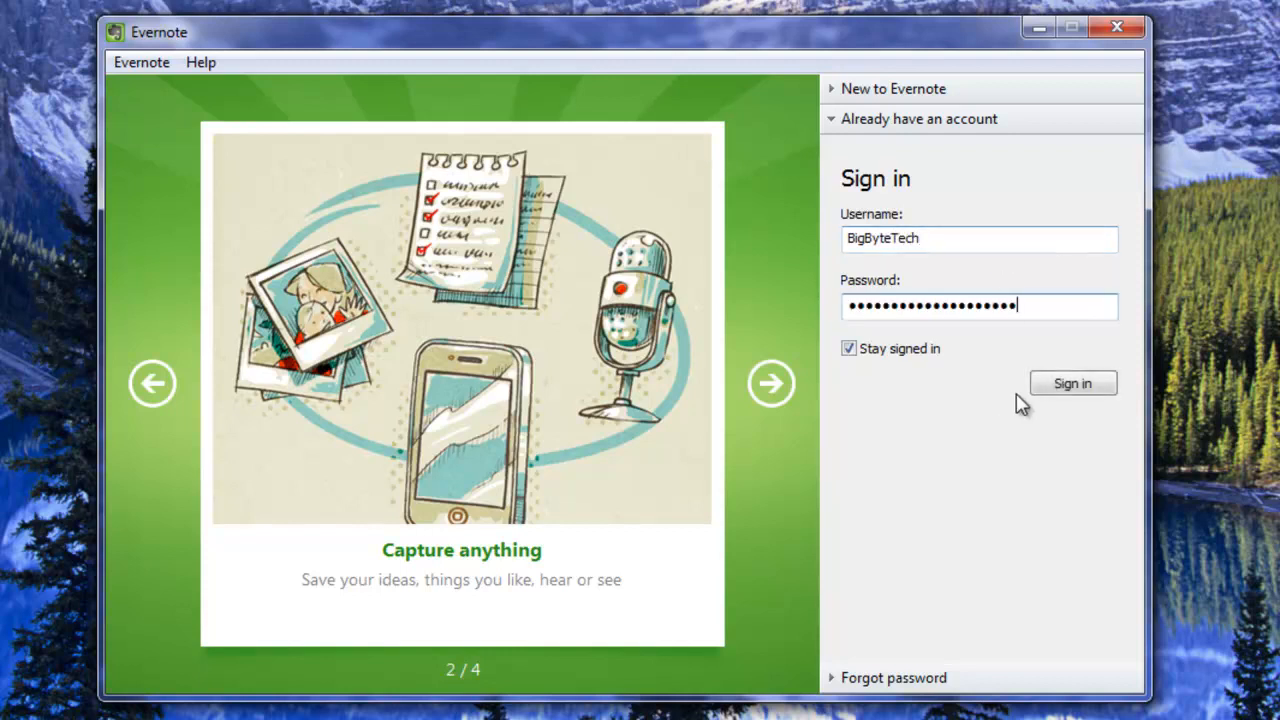
click(1072, 384)
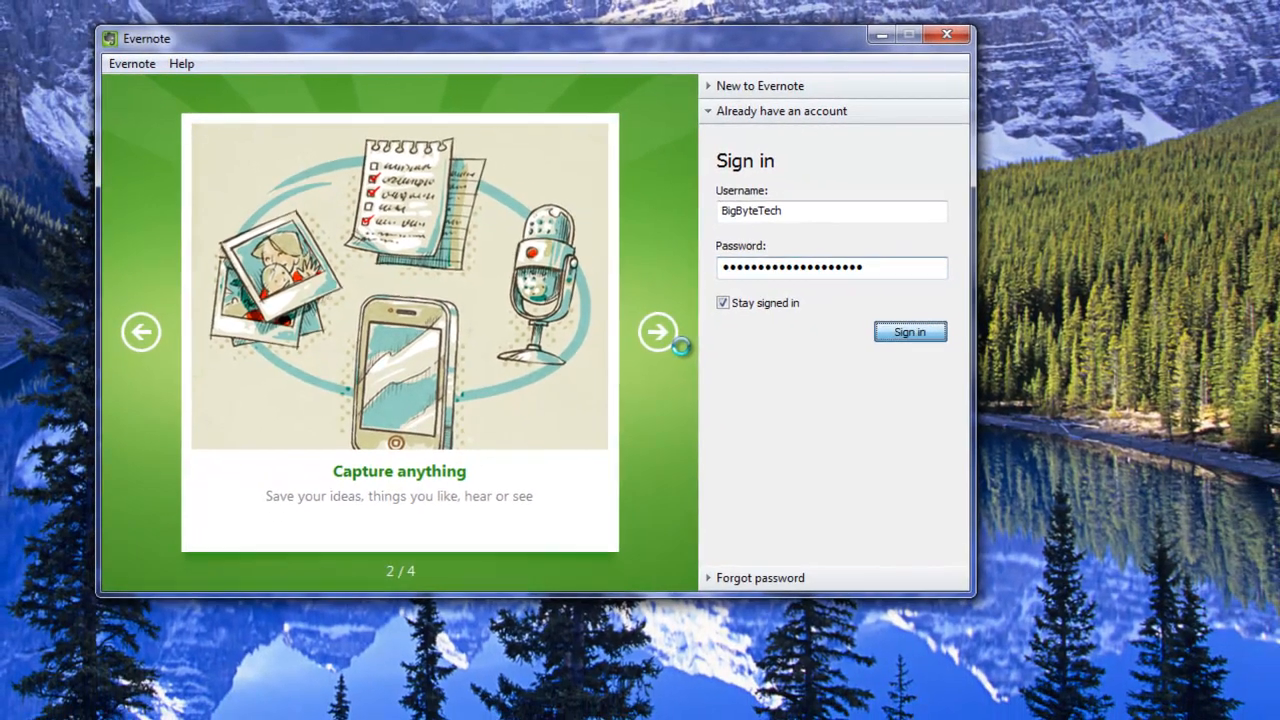
click(908, 332)
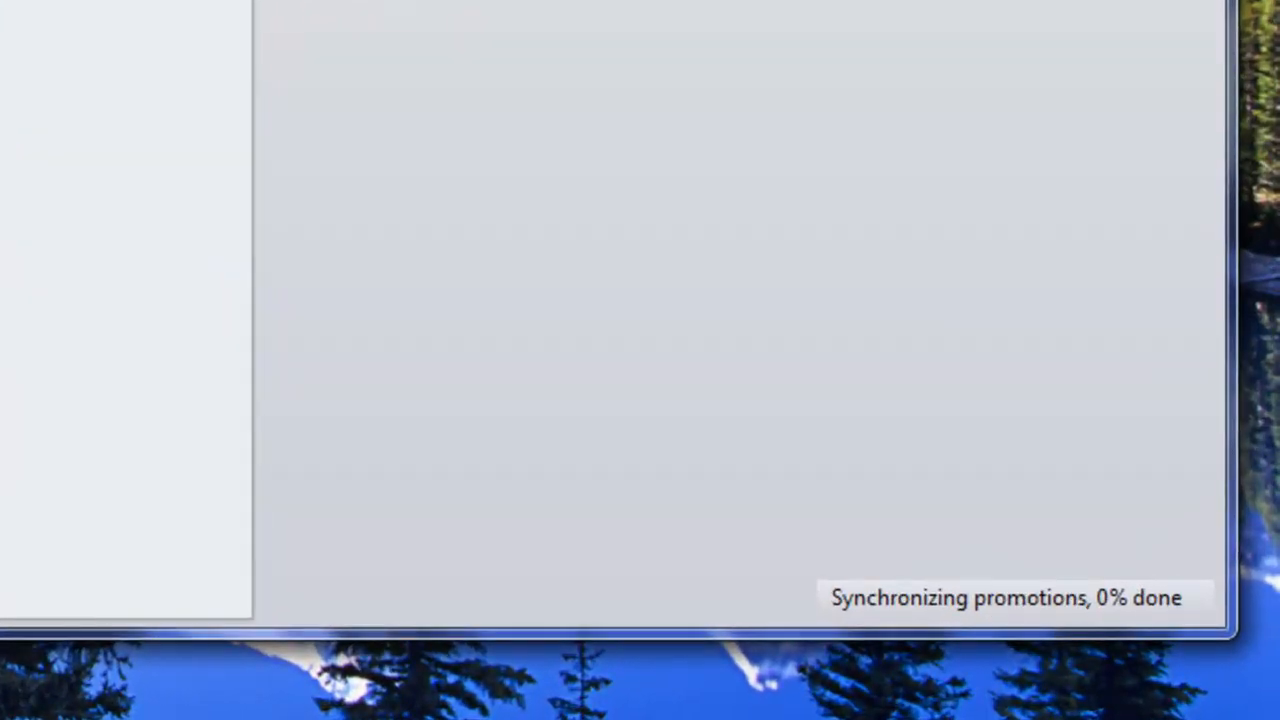
mouse_move(660, 404)
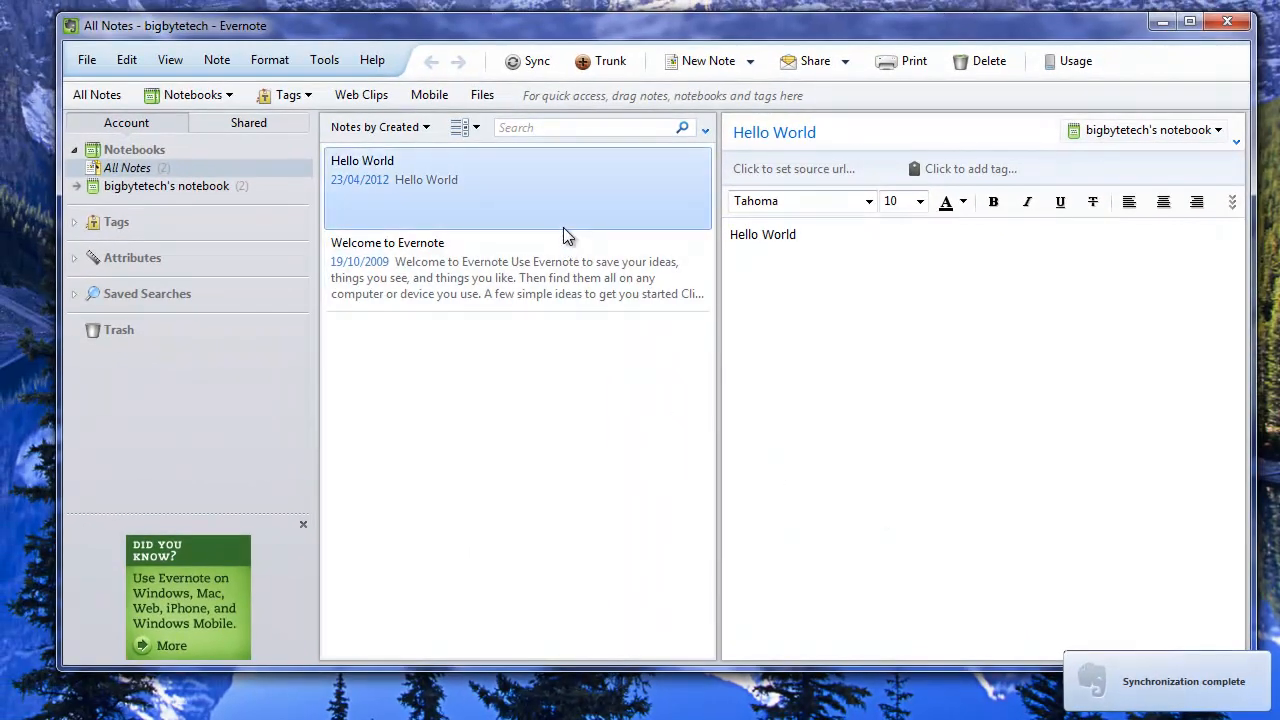
click(388, 242)
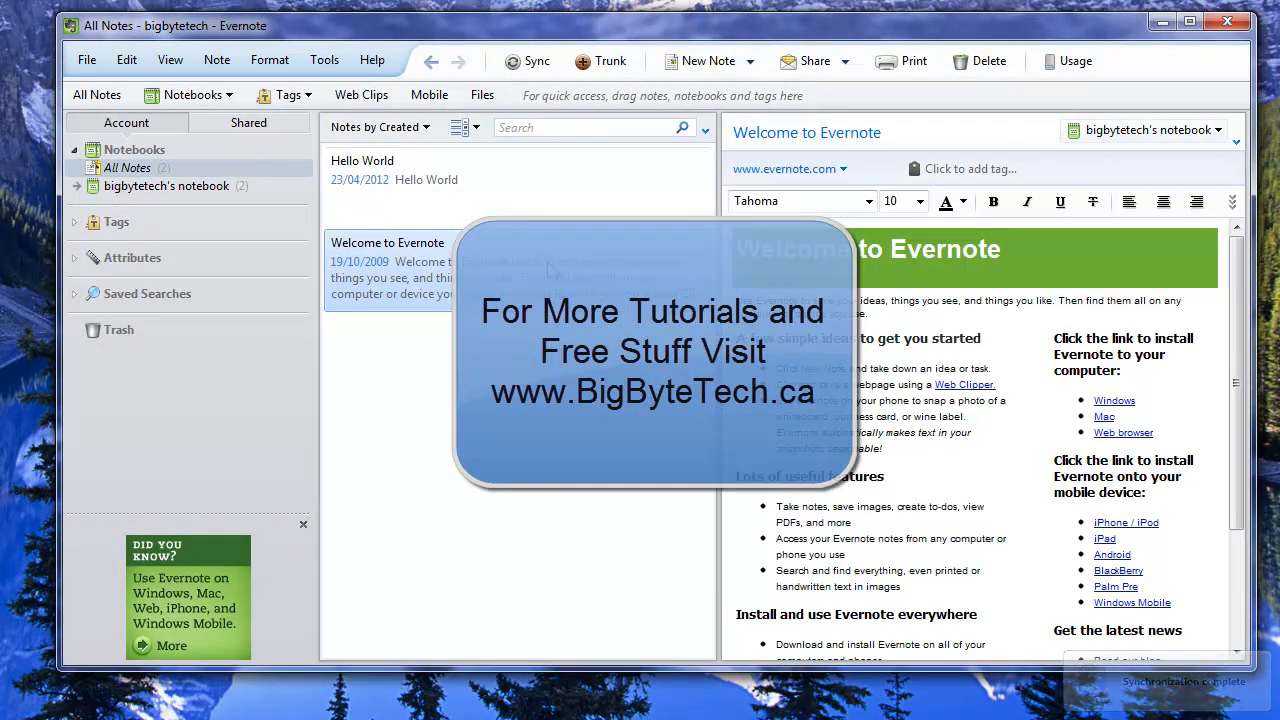
click(362, 170)
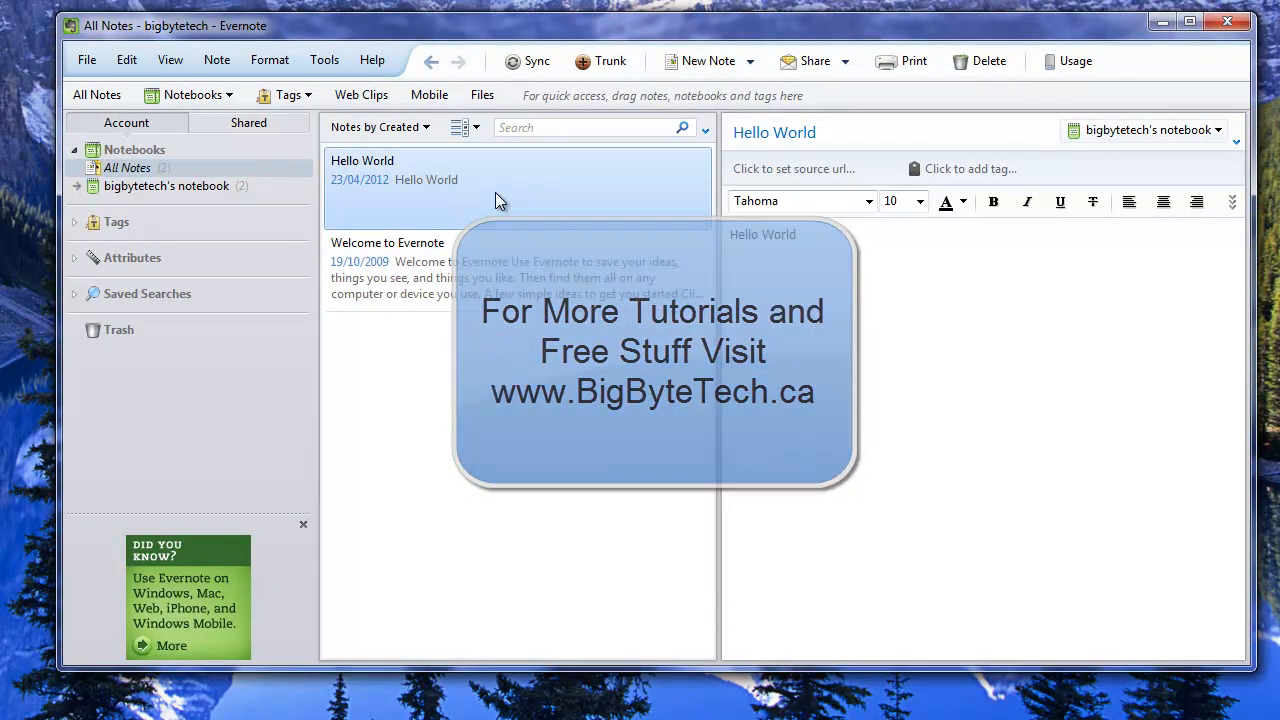